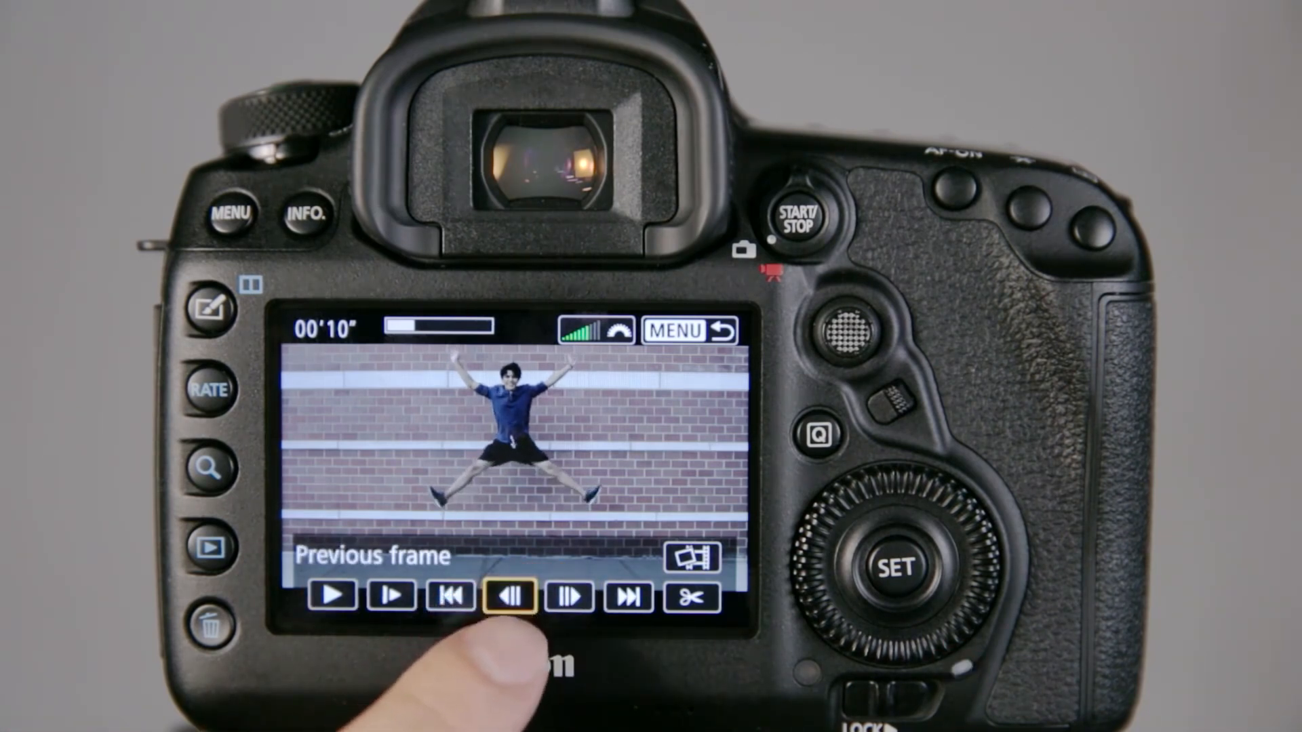
Step back to the jumping-man frame and save it as a new still image.
{"action": "left_click", "coordinate": [568, 613]}
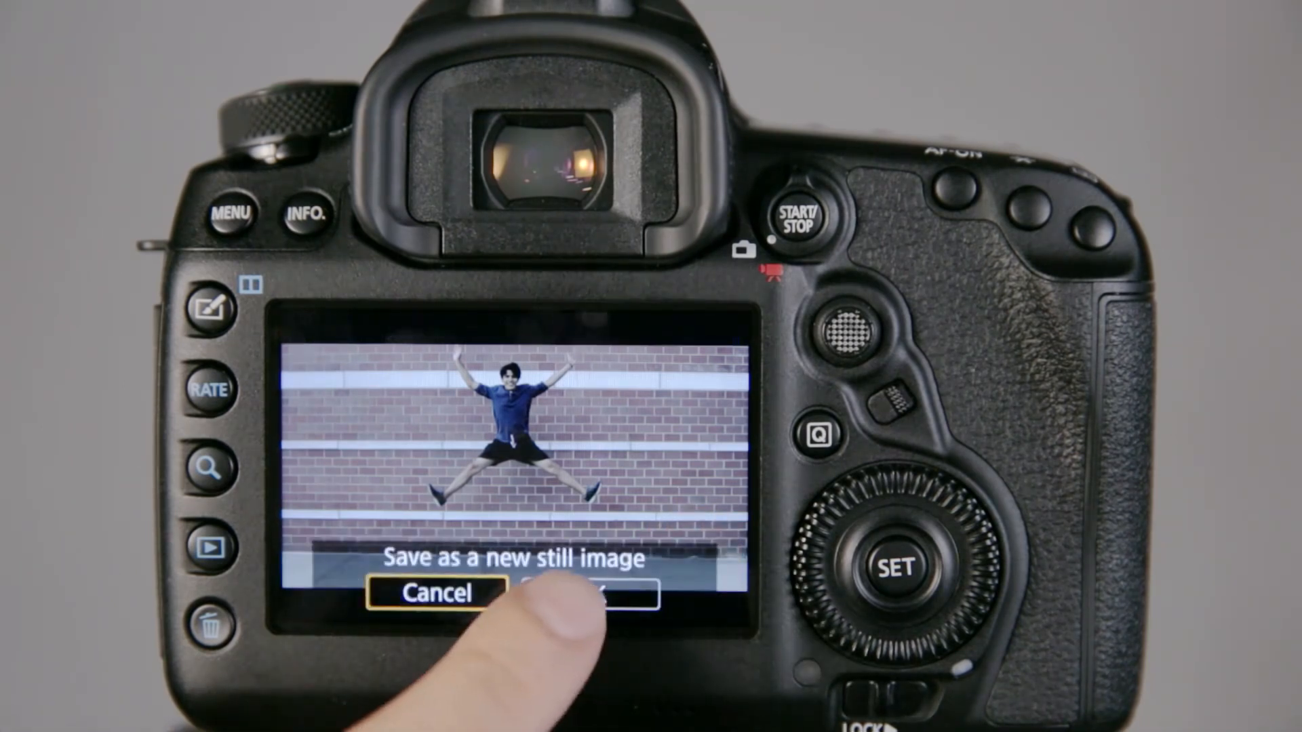
{"action": "left_click", "coordinate": [579, 603]}
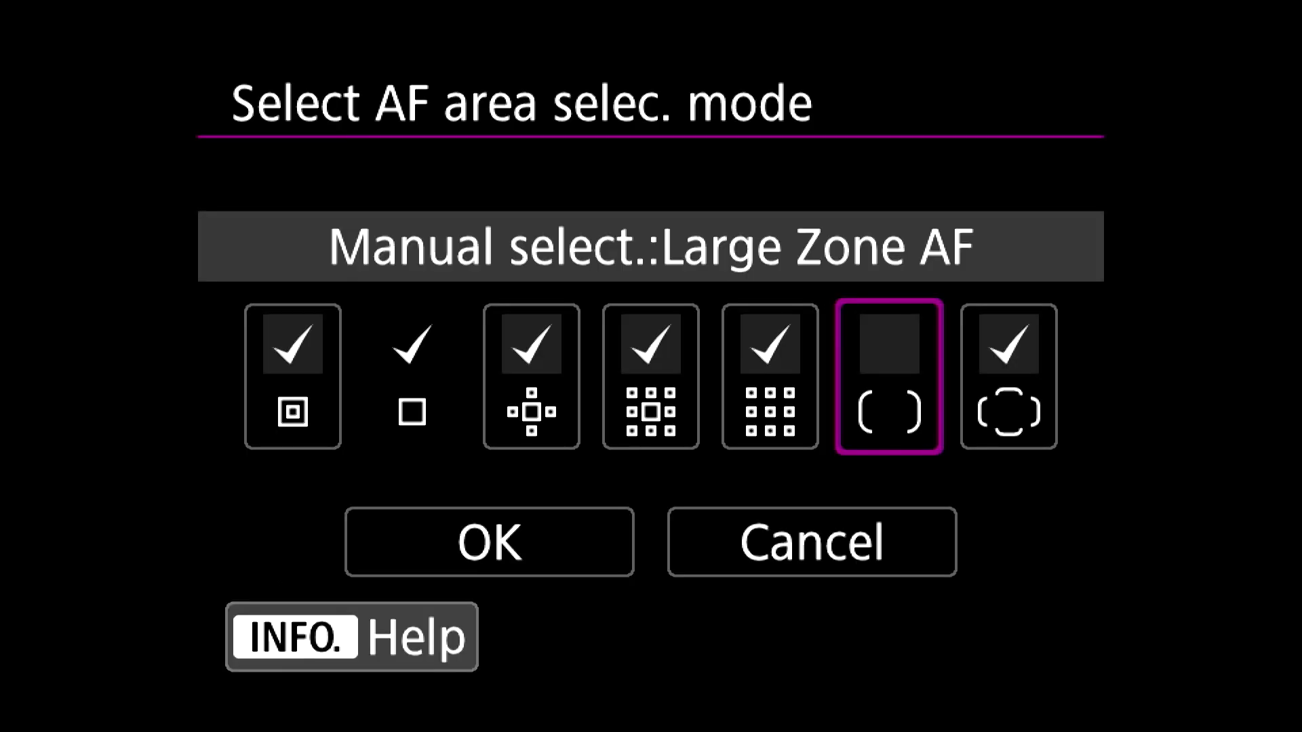
Check Large Zone AF so every AF area selection mode is selectable.
{"action": "left_click", "coordinate": [889, 353]}
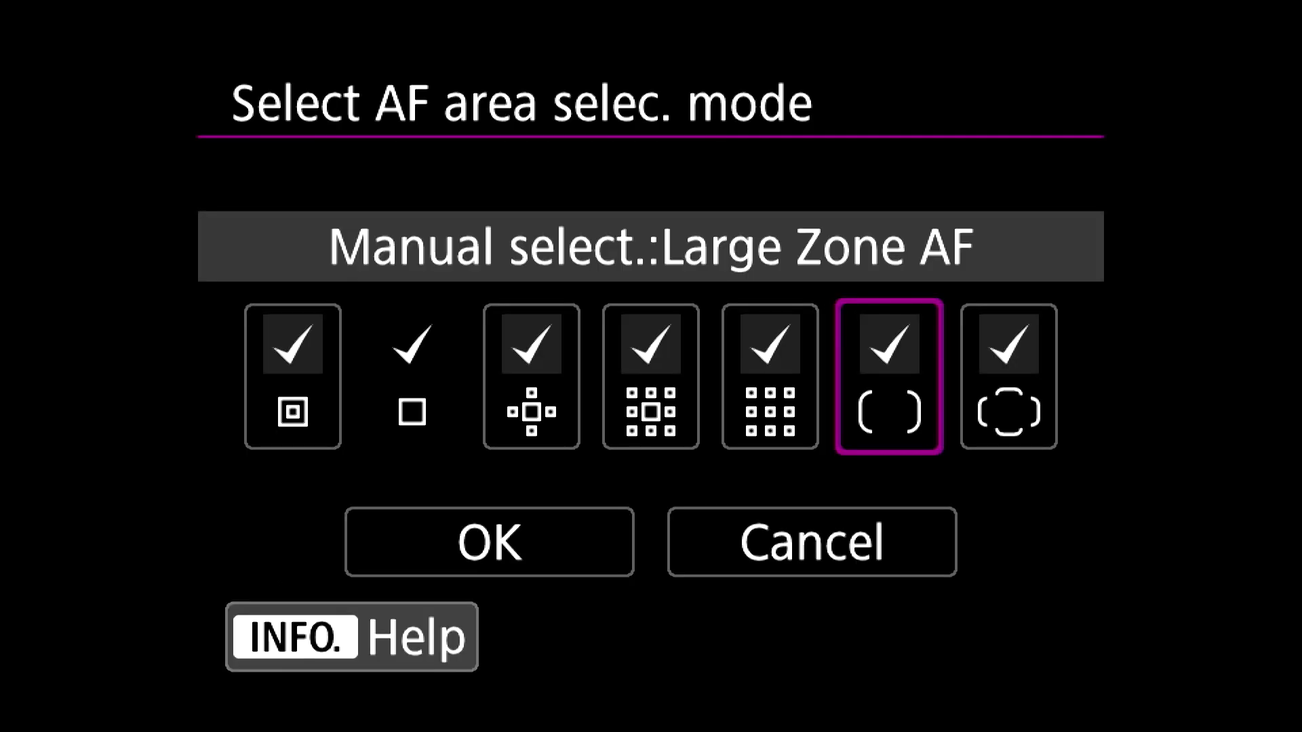